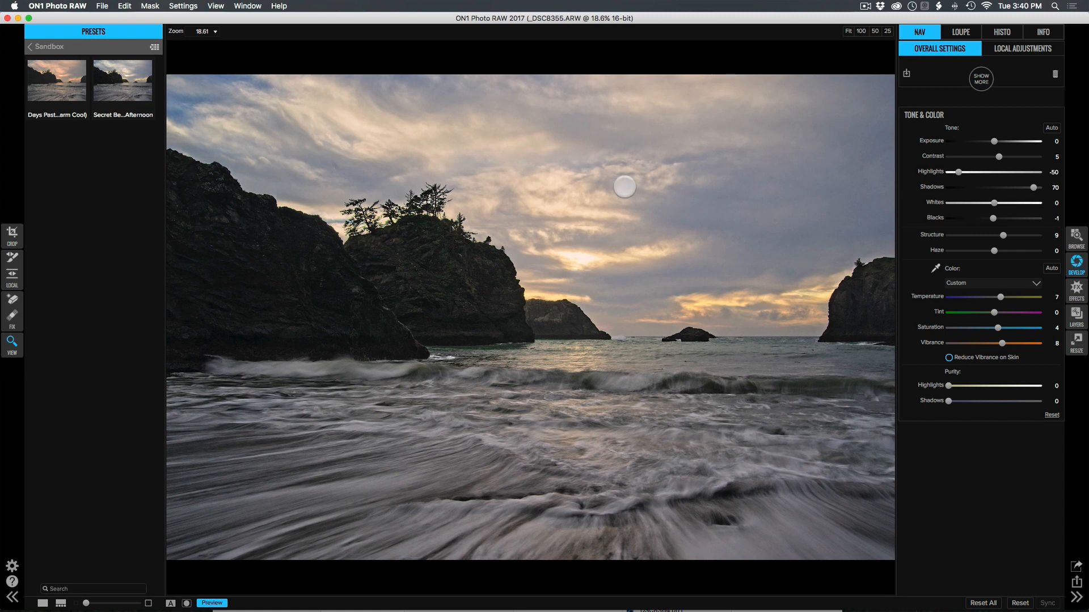
Start saving the current settings as a preset from the Settings menu, then cancel the dialog
left_click(183, 6)
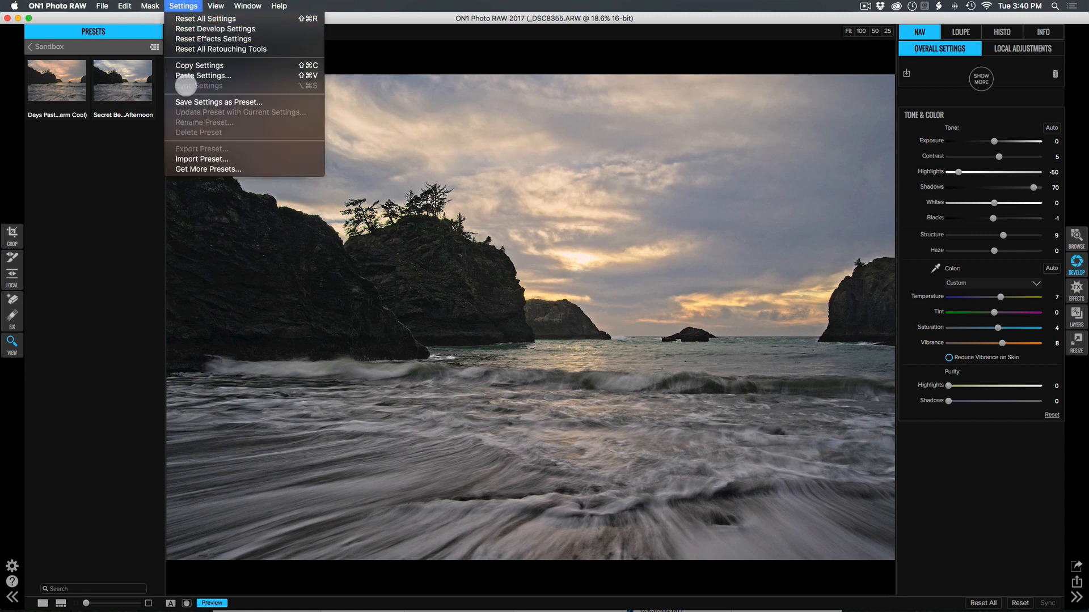
left_click(217, 102)
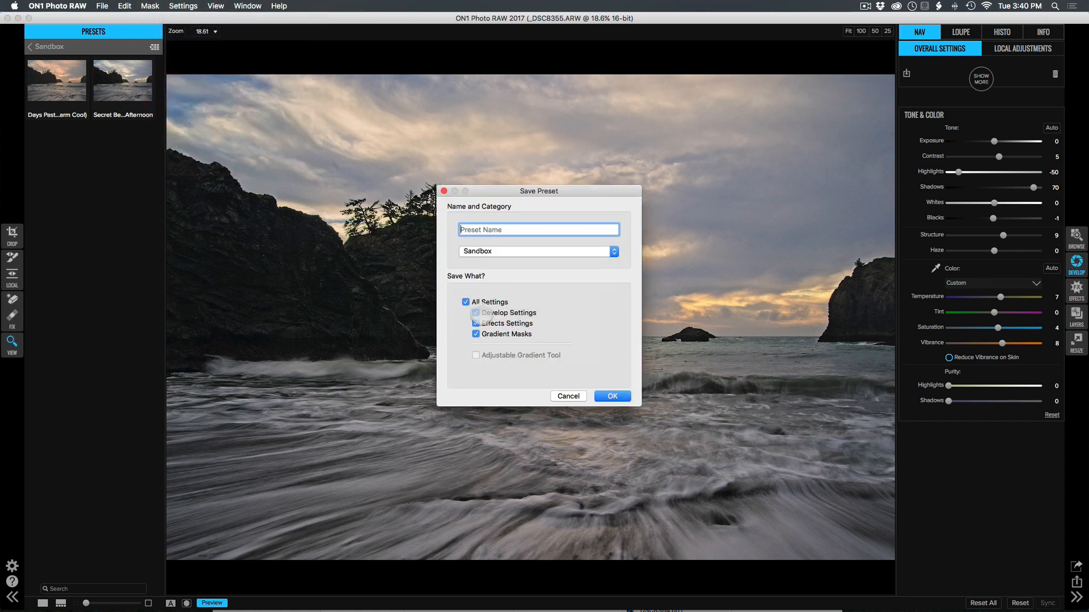
left_click(475, 313)
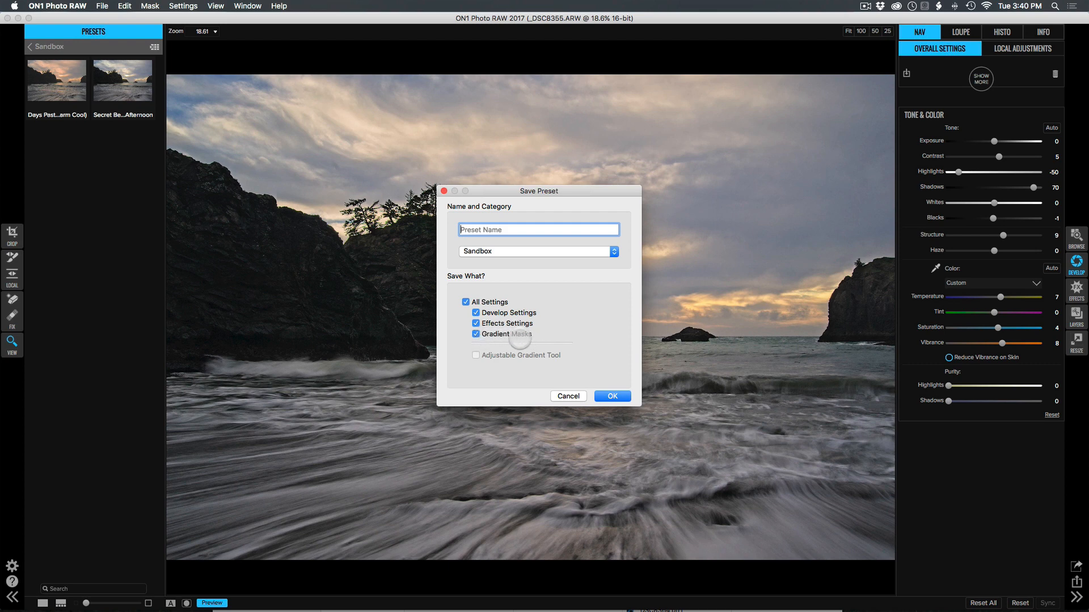
left_click(567, 396)
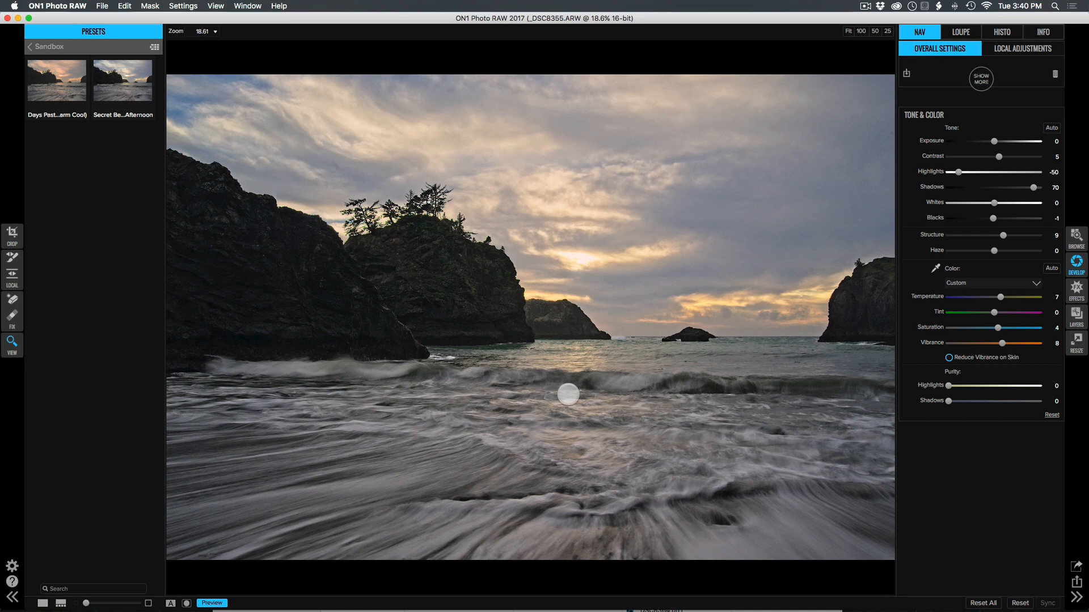
mouse_move(574, 394)
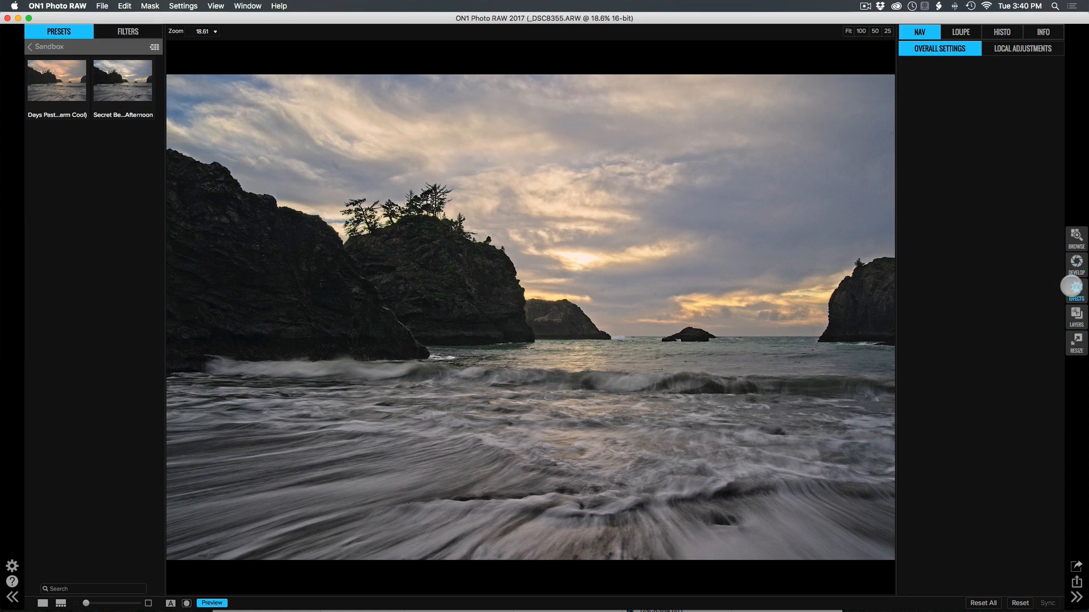
Dismiss the Mask menu and reveal the Photo Filter's blending and masking options via its gear
left_click(1075, 283)
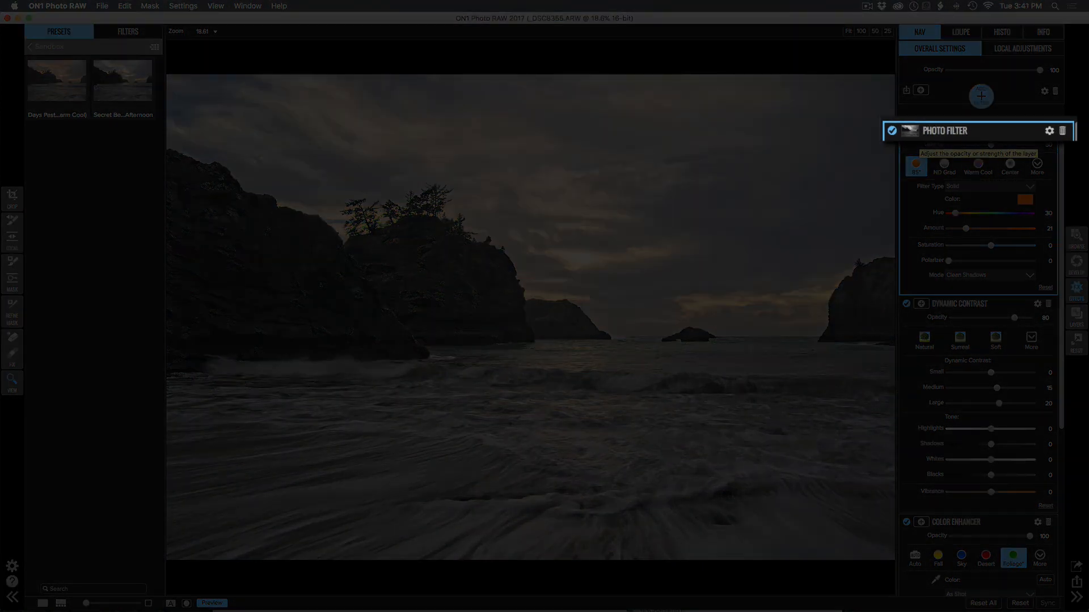
left_click(150, 6)
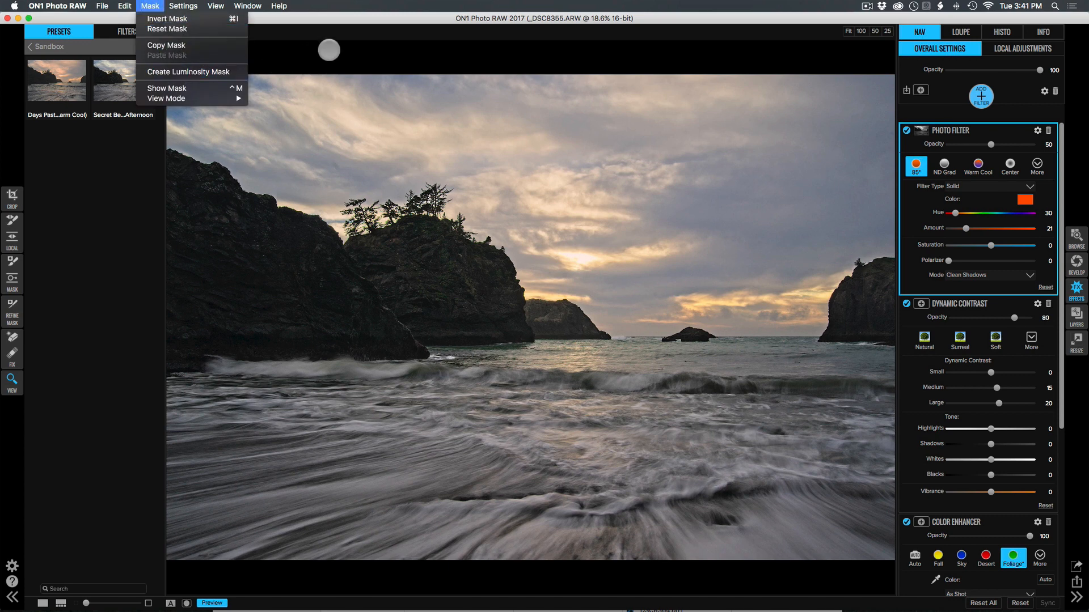
left_click(189, 72)
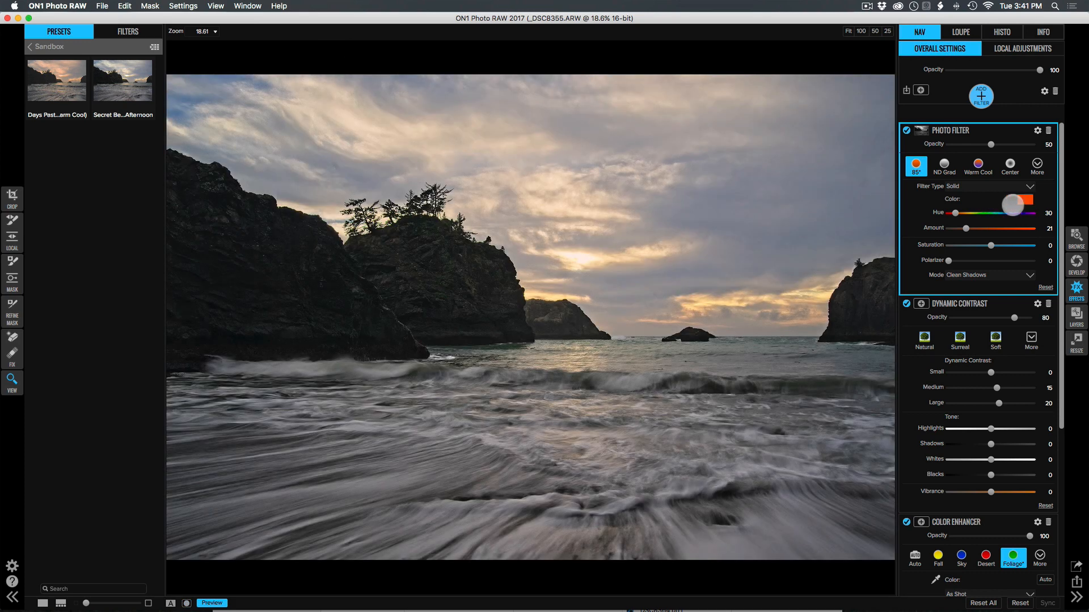
left_click_drag(1040, 148, 991, 149)
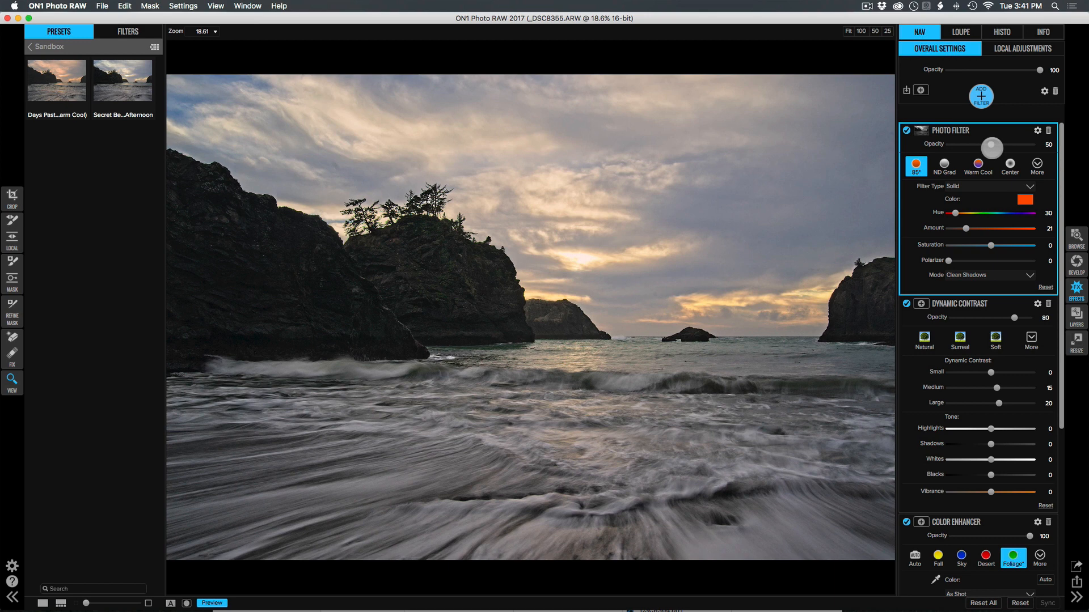
left_click(1037, 131)
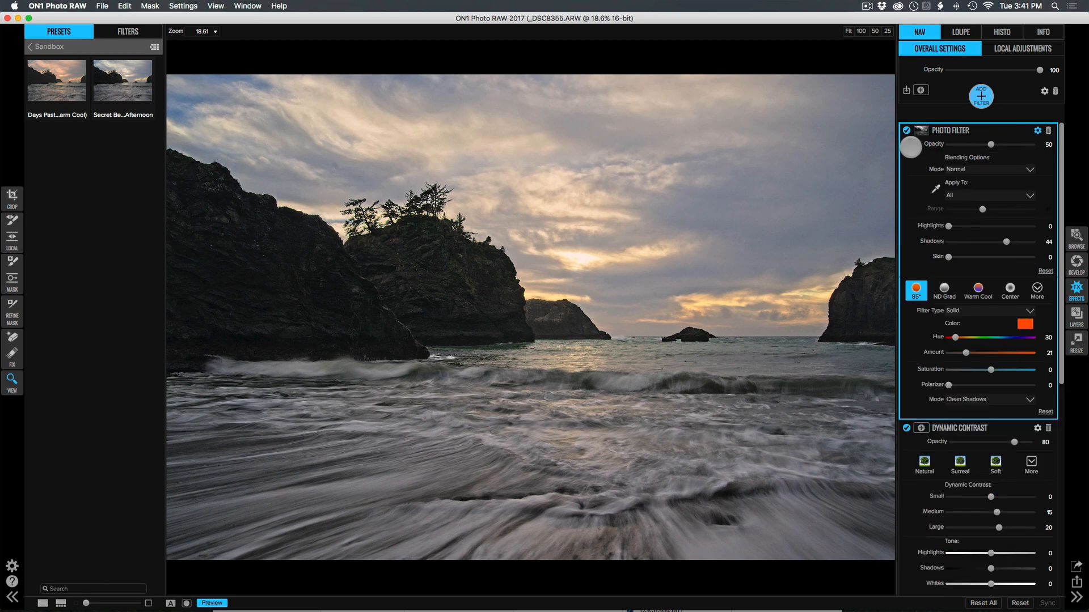
Bring up the Save Preset dialog with all settings groups included and a blank name
left_click(908, 129)
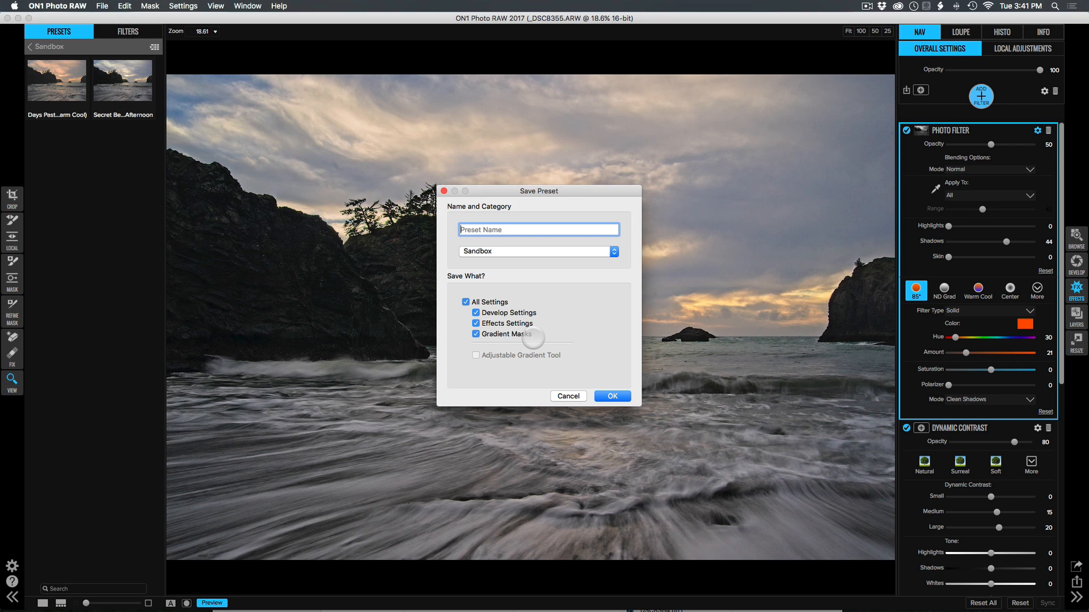
Cancel the Save Preset dialog and move on to the second seascape (_DSC8364.ARW)
left_click(567, 396)
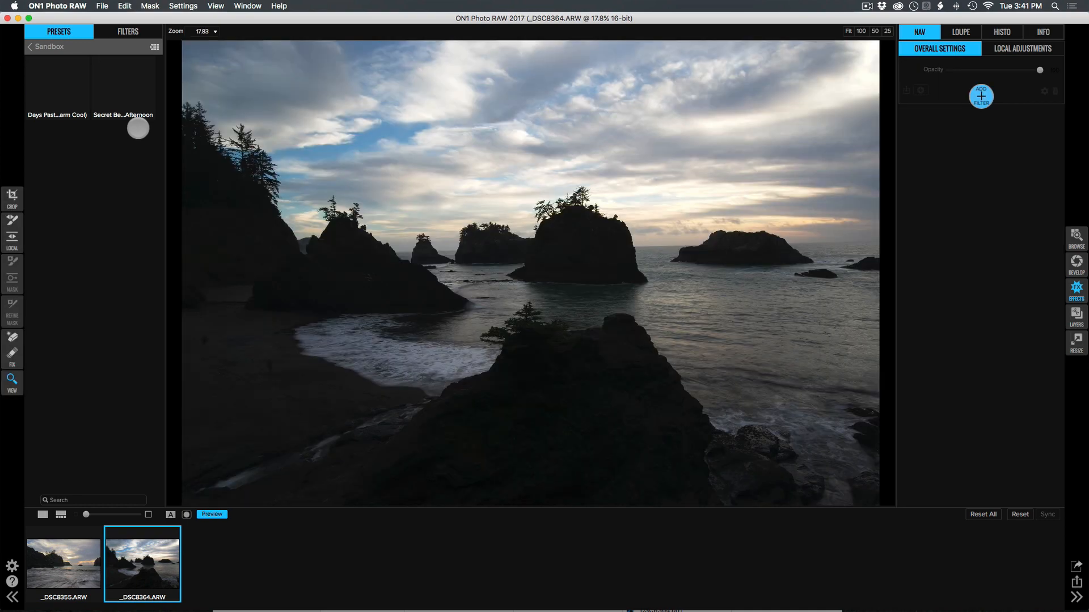
Apply the Secret Beach Afternoon preset, then toggle the Photo Filter off and on to compare
left_click(122, 83)
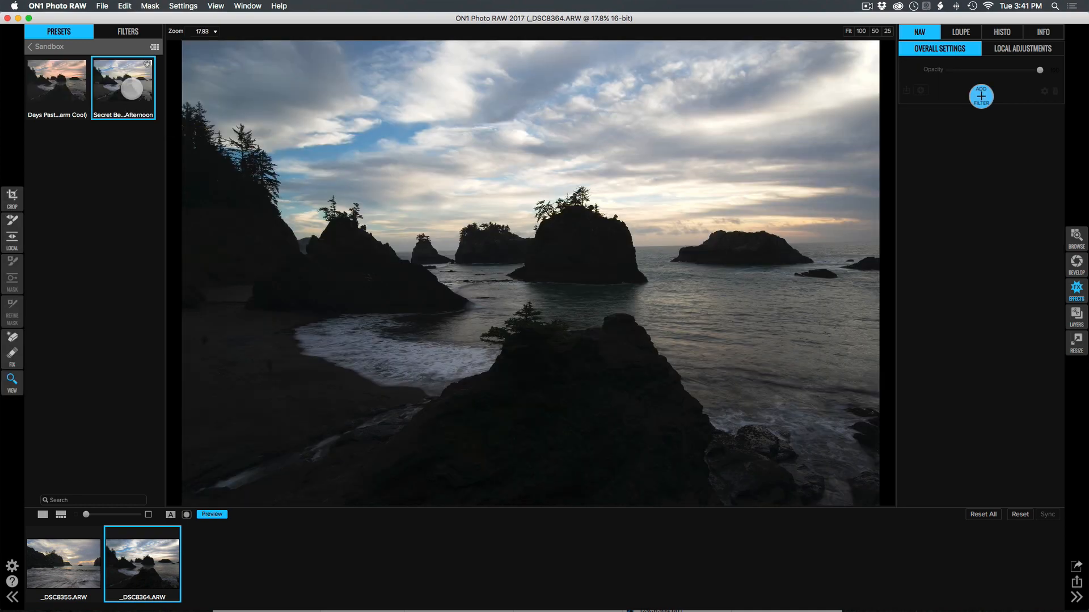
left_click(123, 82)
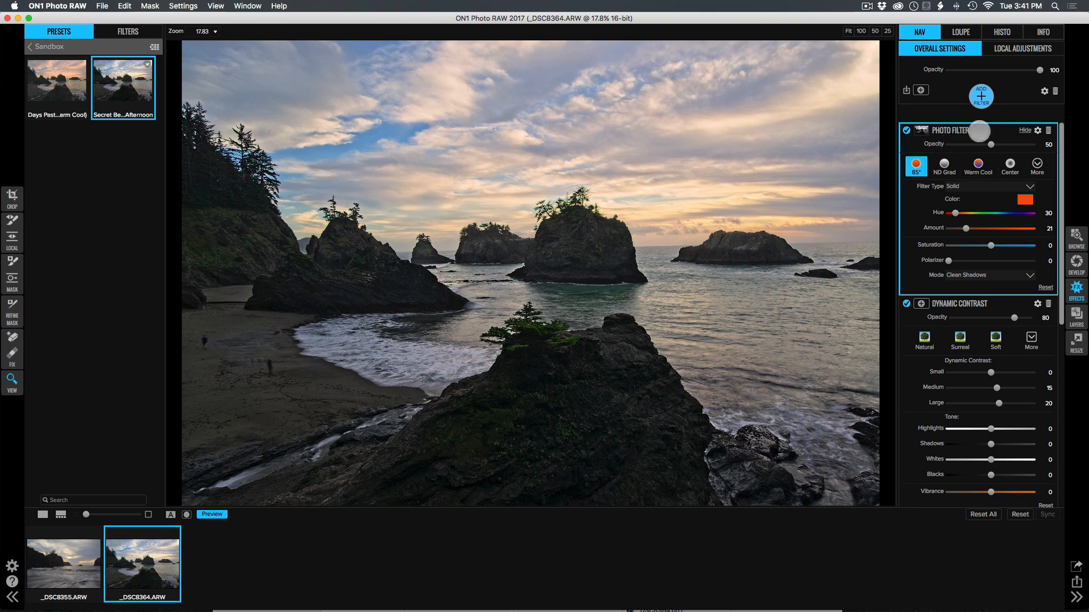
left_click(186, 514)
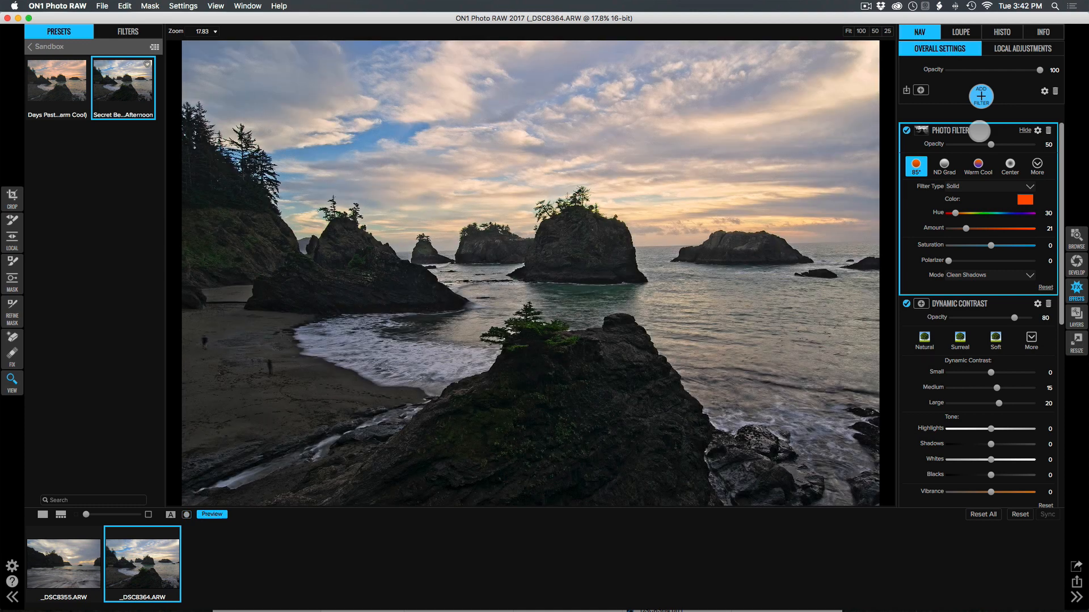
left_click(906, 131)
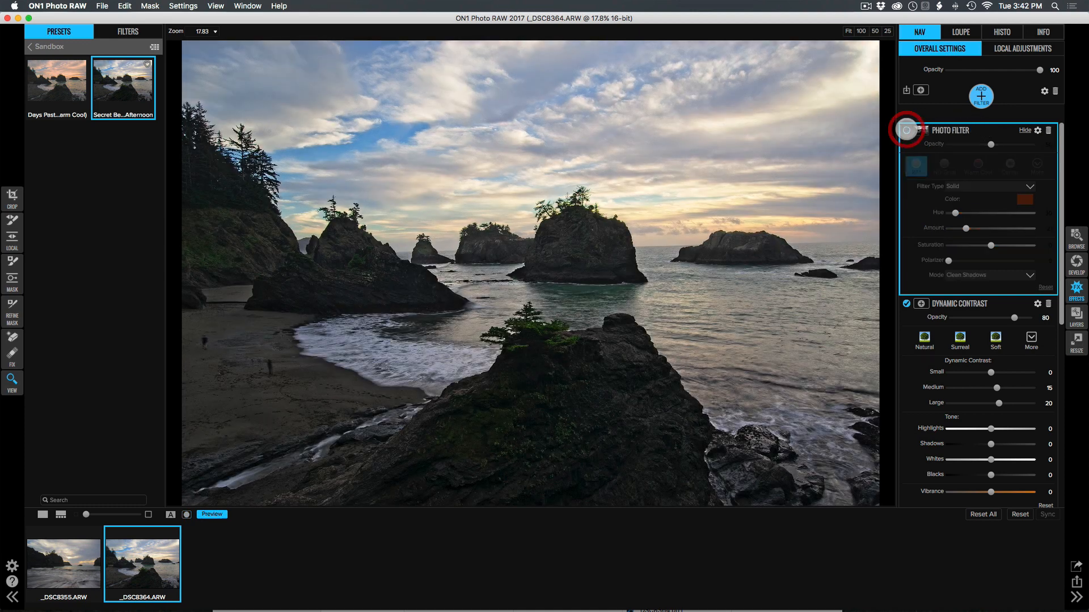
left_click(906, 130)
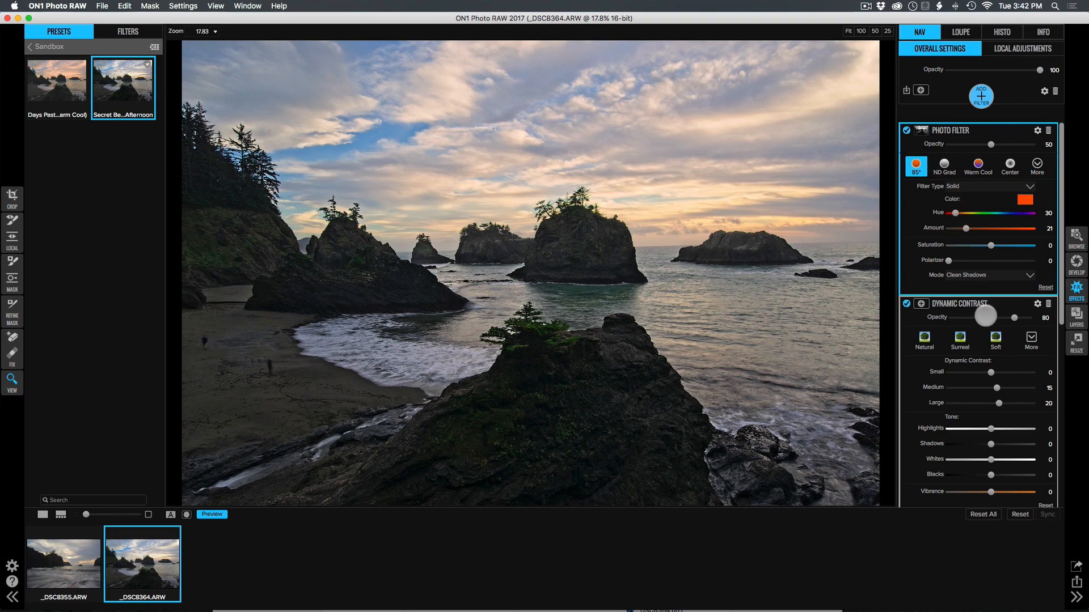
Lower the Dynamic Contrast opacity slider from 80 down to 33
left_click_drag(984, 316, 979, 318)
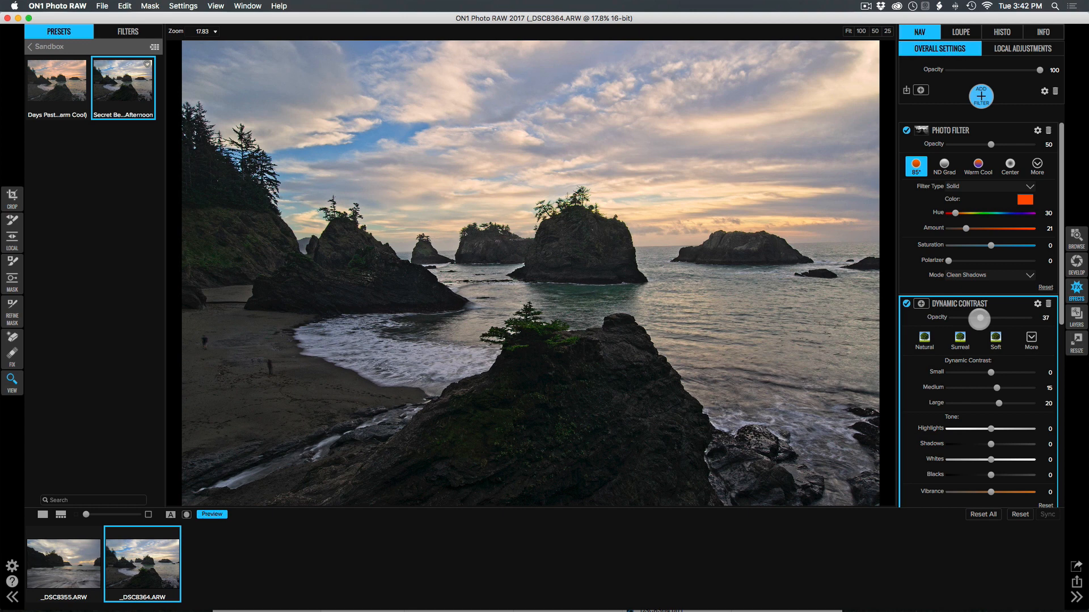
left_click_drag(979, 318, 975, 317)
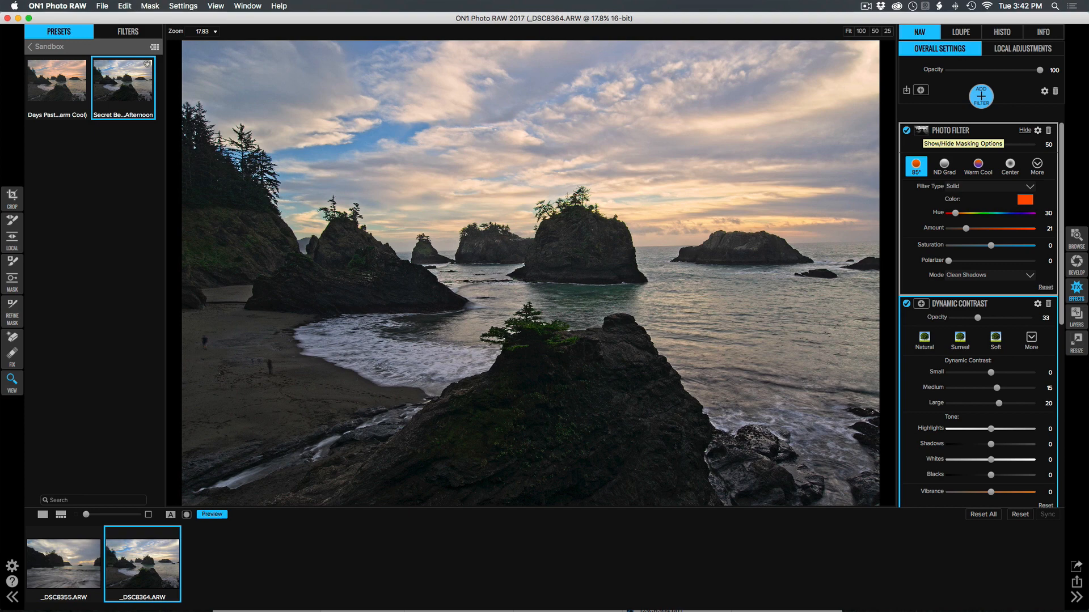
mouse_move(979, 144)
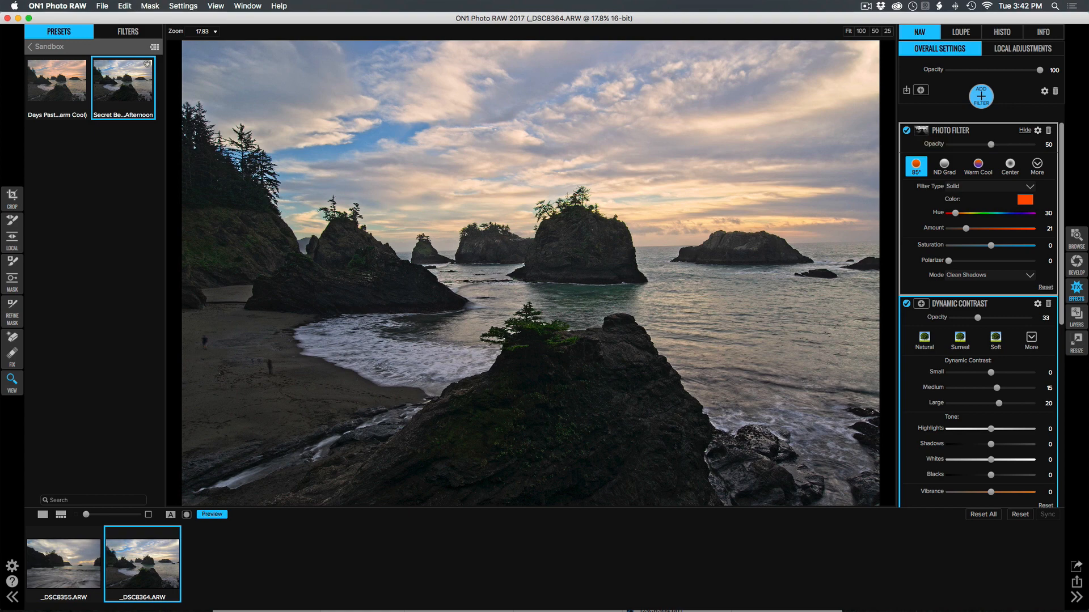